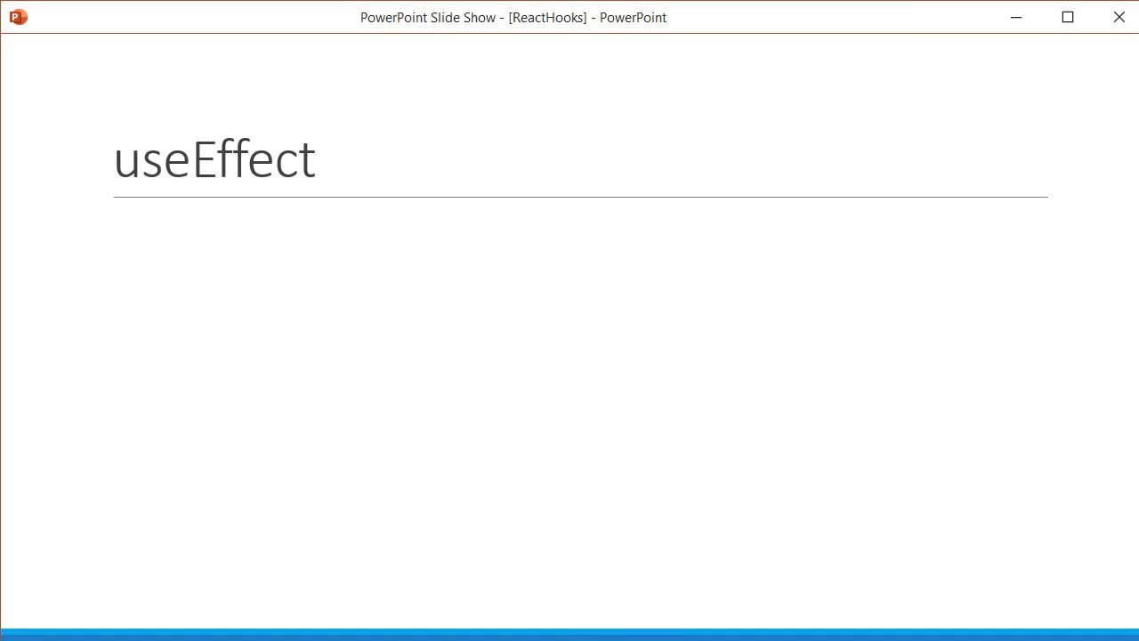
Advance the slide show to the 'Combine the two side effects' heading with class lifecycle code.
{"action": "key", "text": "Right"}
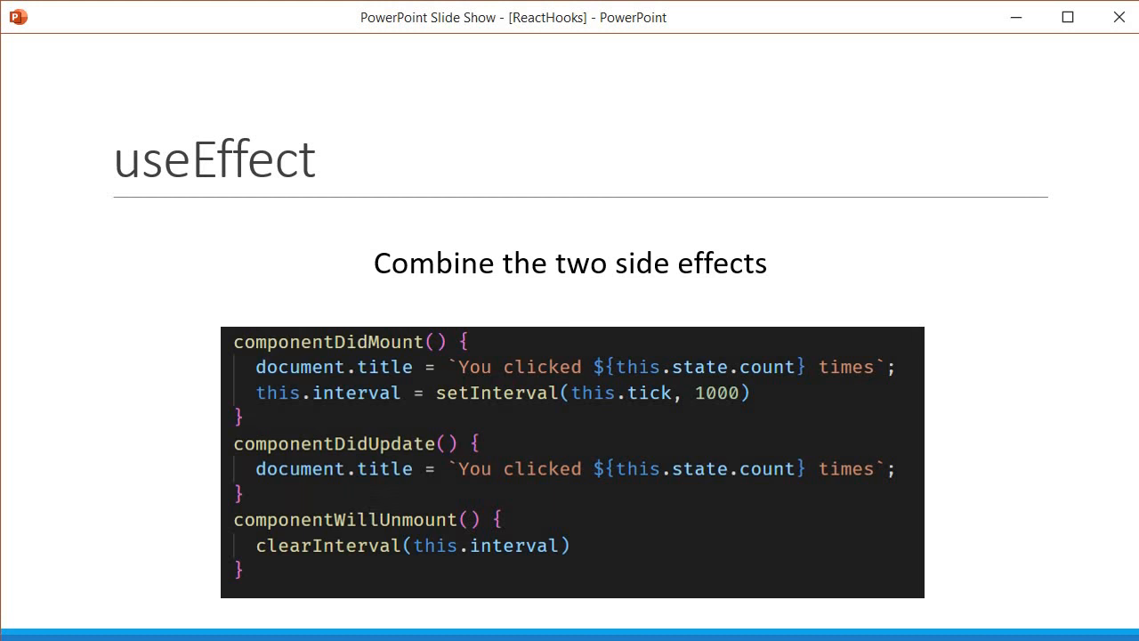